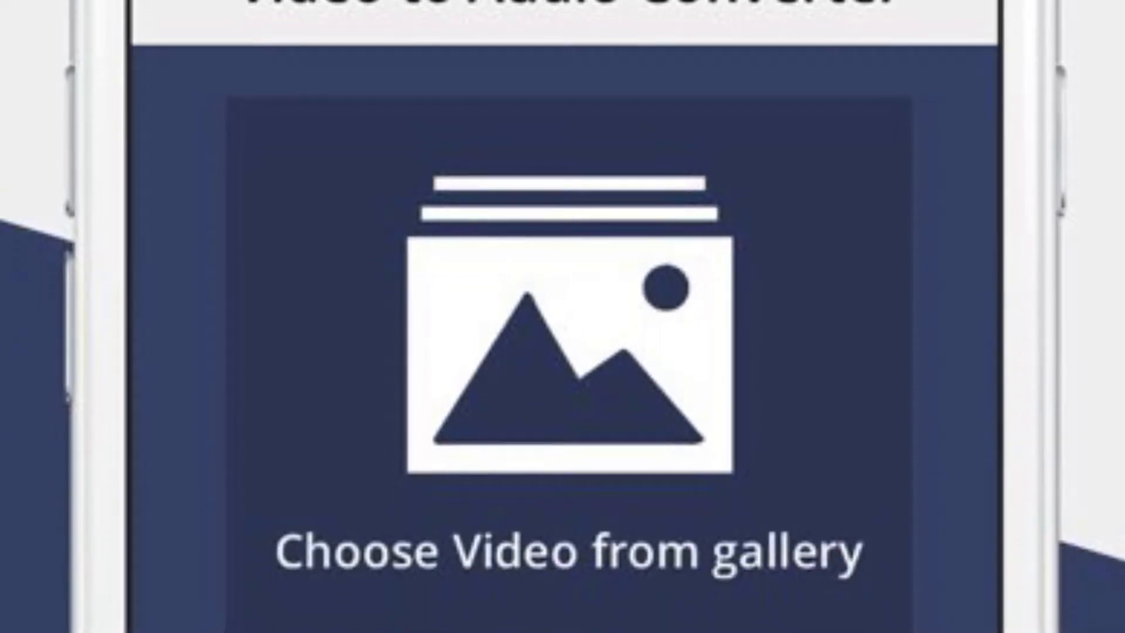
Scroll down the iOS Settings list and open the Shortcuts settings entry
scroll(down, 3)
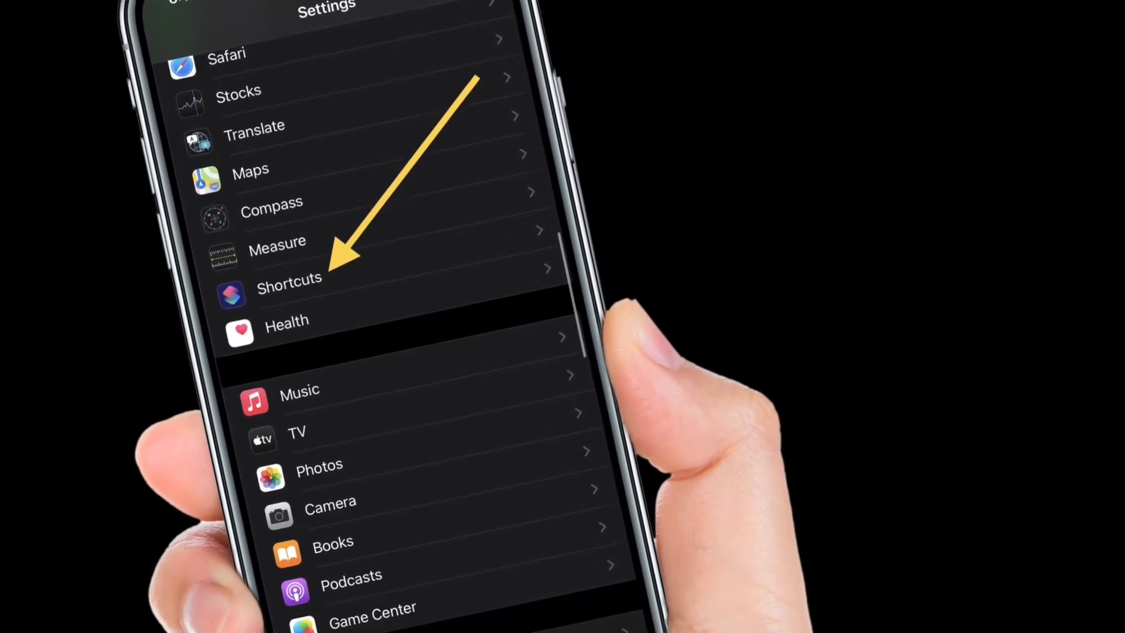
click(289, 284)
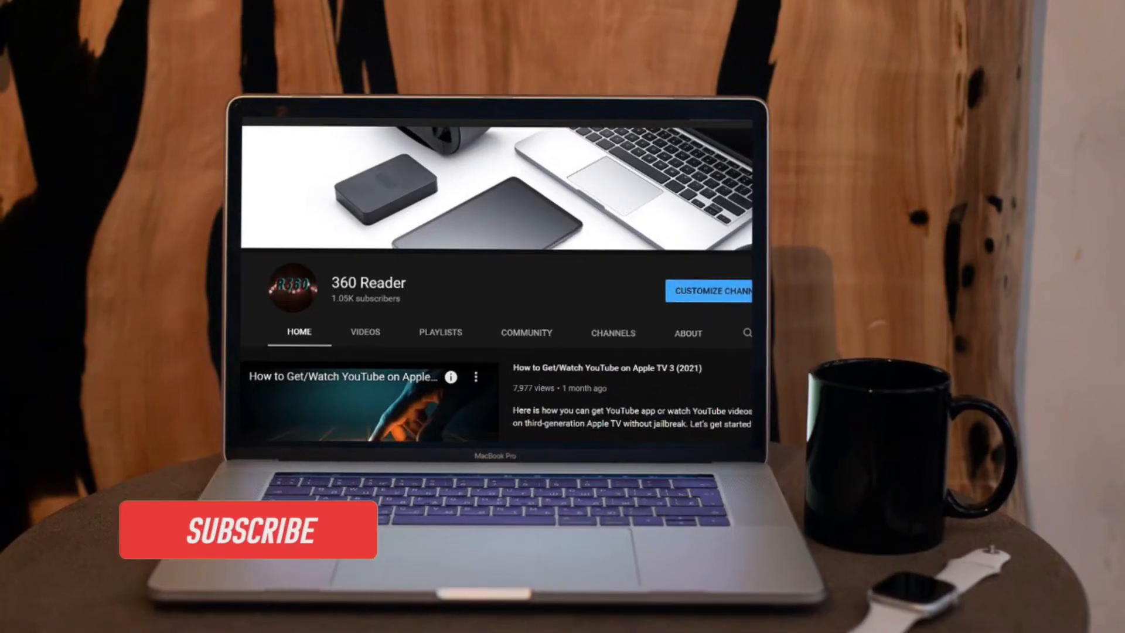
click(250, 531)
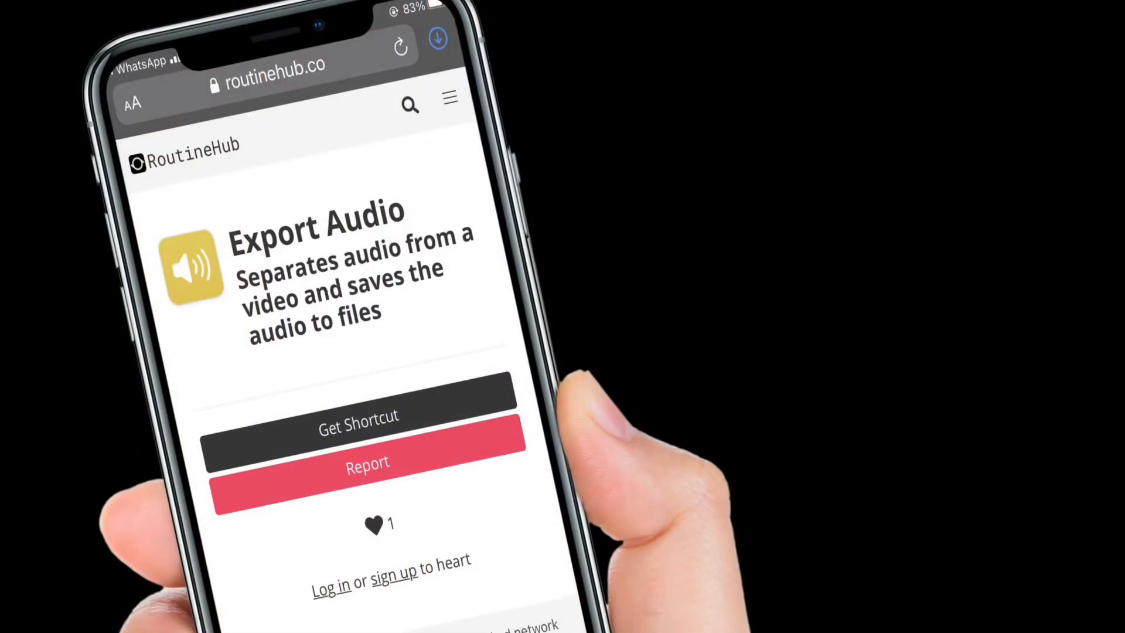
Scroll to the Export Audio untrusted-install review showing its encode and save steps
scroll(down, 3)
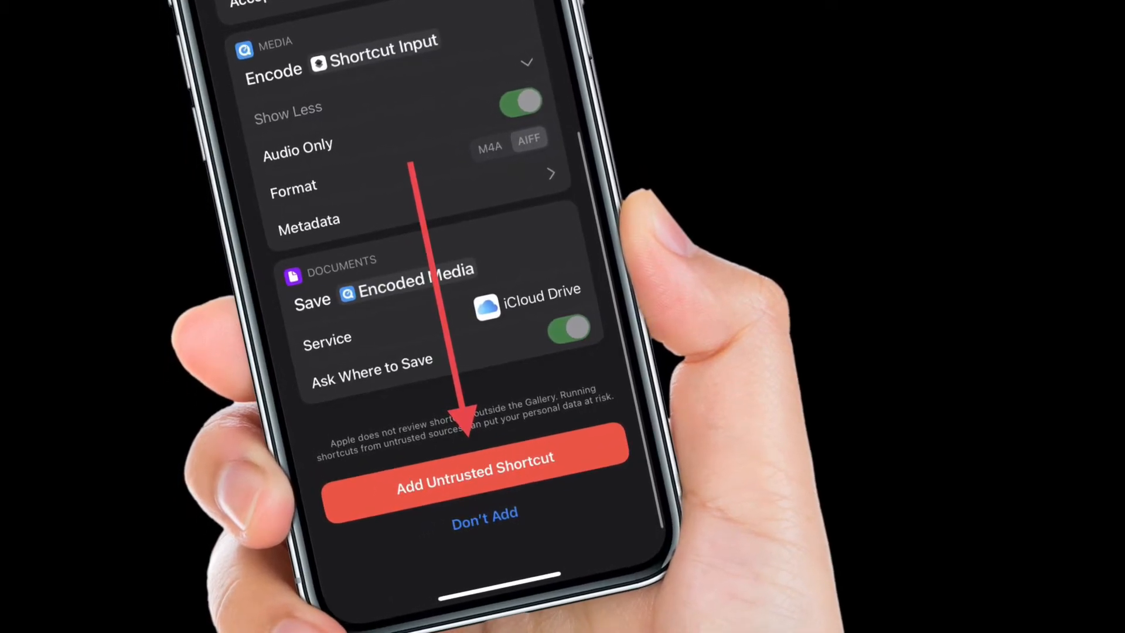
click(484, 467)
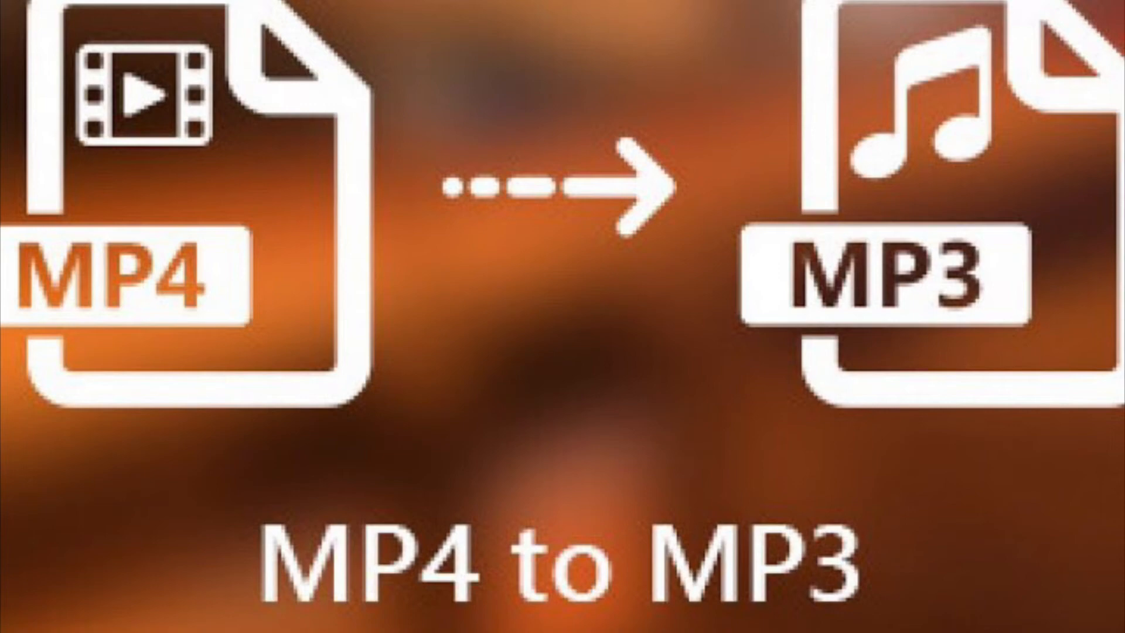
Encode My Movie.MOV from its context menu with Setting set to Audio Only (AAC)
right_click(783, 163)
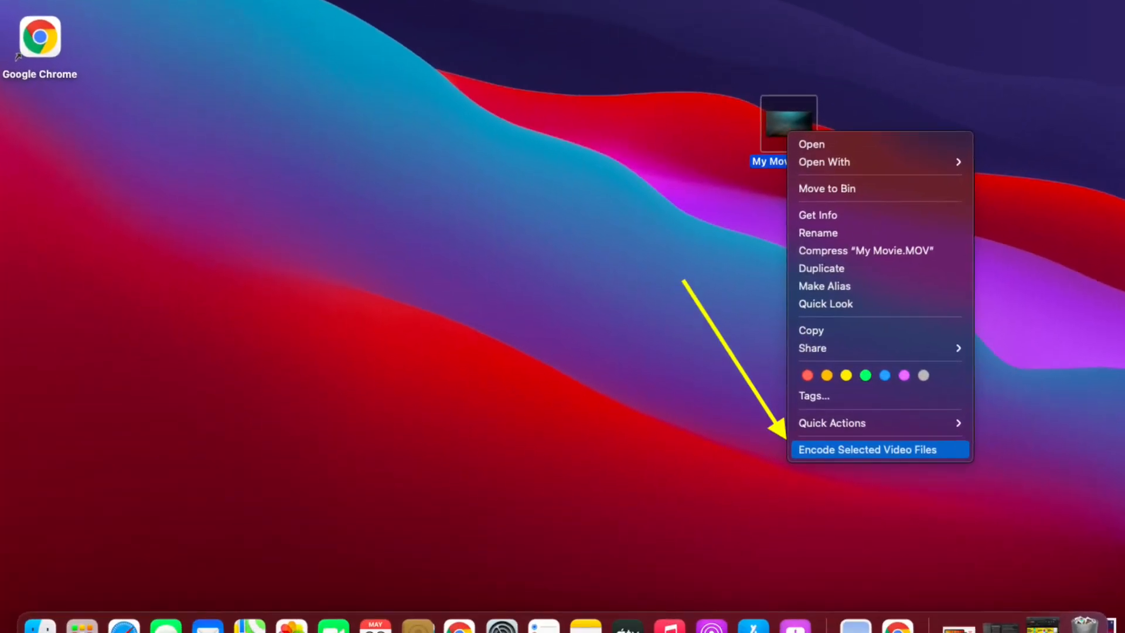
click(880, 450)
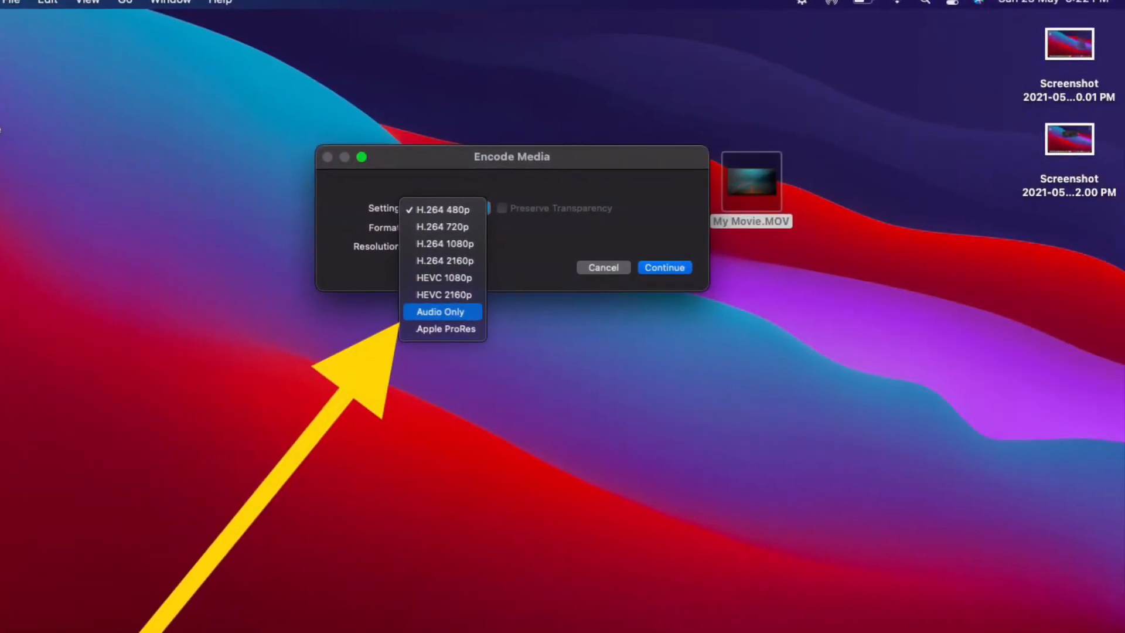
click(440, 312)
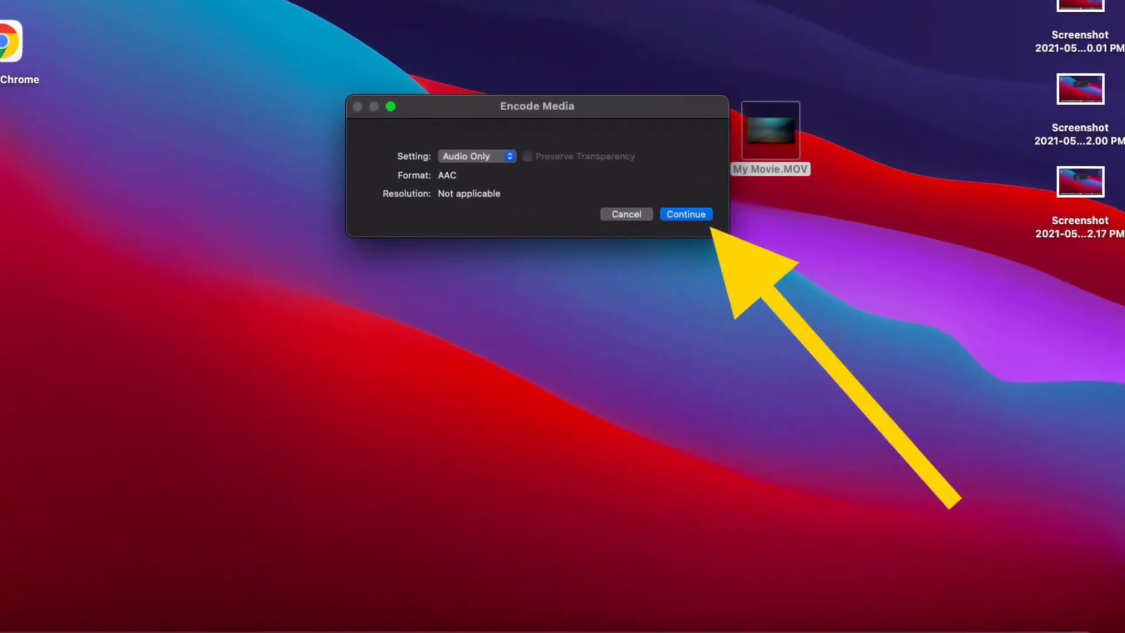
Continue the audio-only encode so My Movie.m4a appears beside My Movie.MOV
click(686, 214)
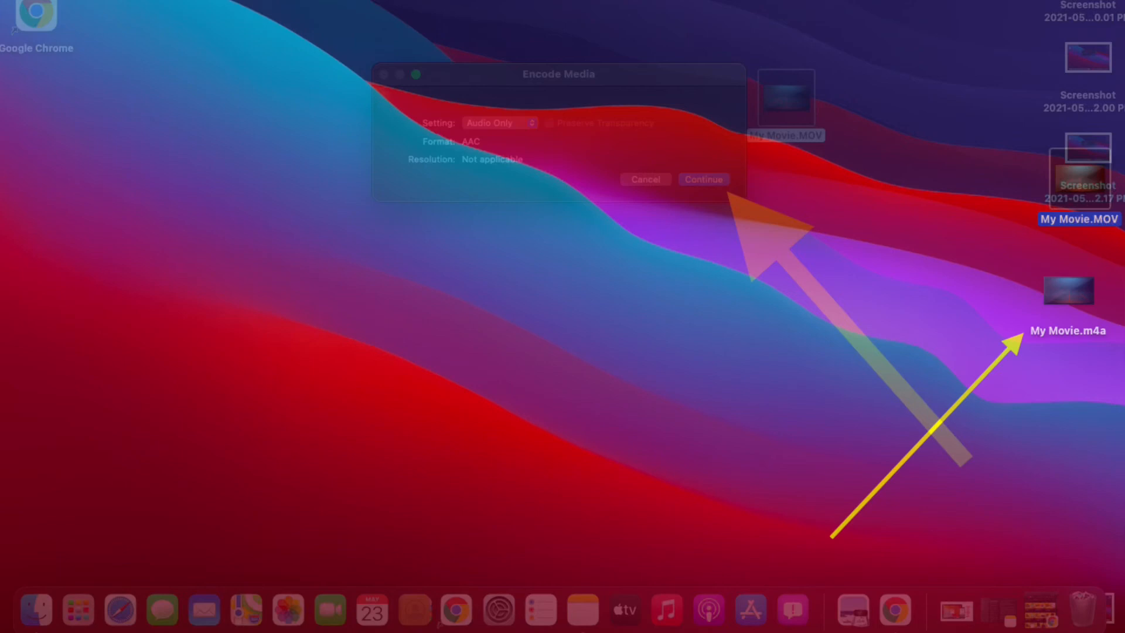
click(704, 179)
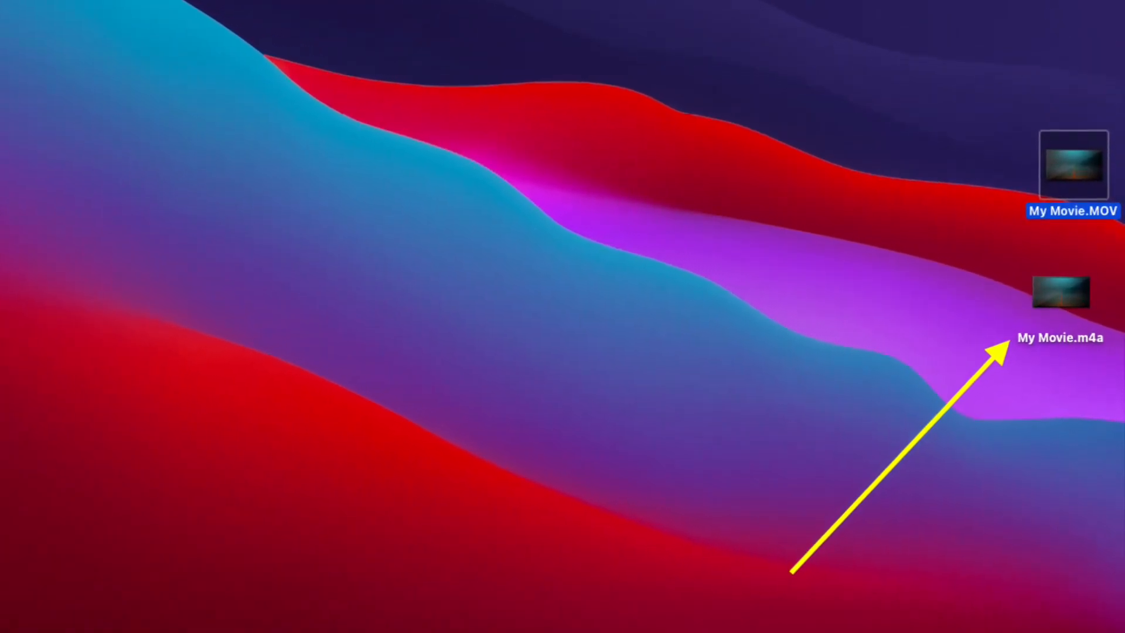